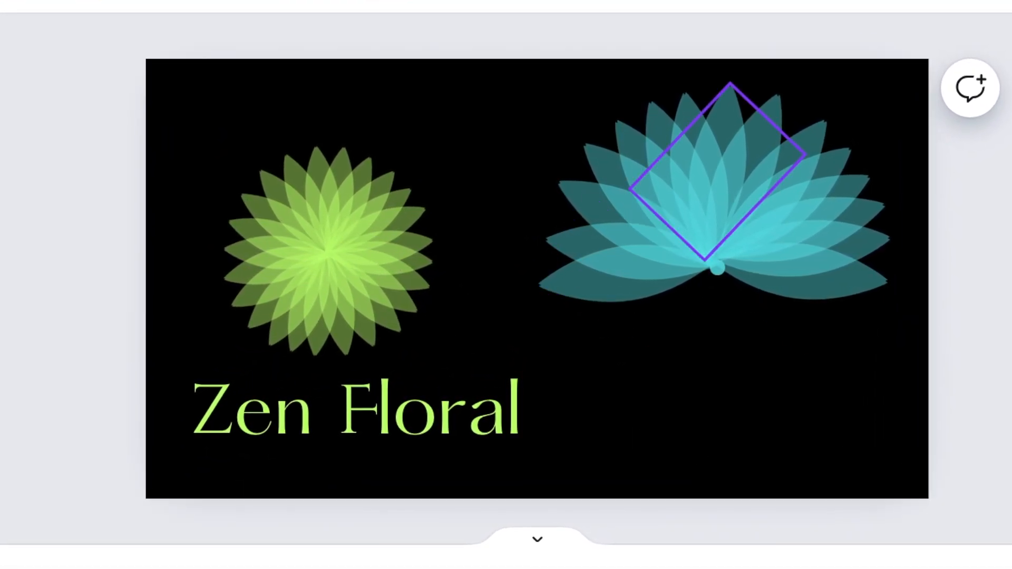
Show the Elements library in the left sidebar.
click(56, 233)
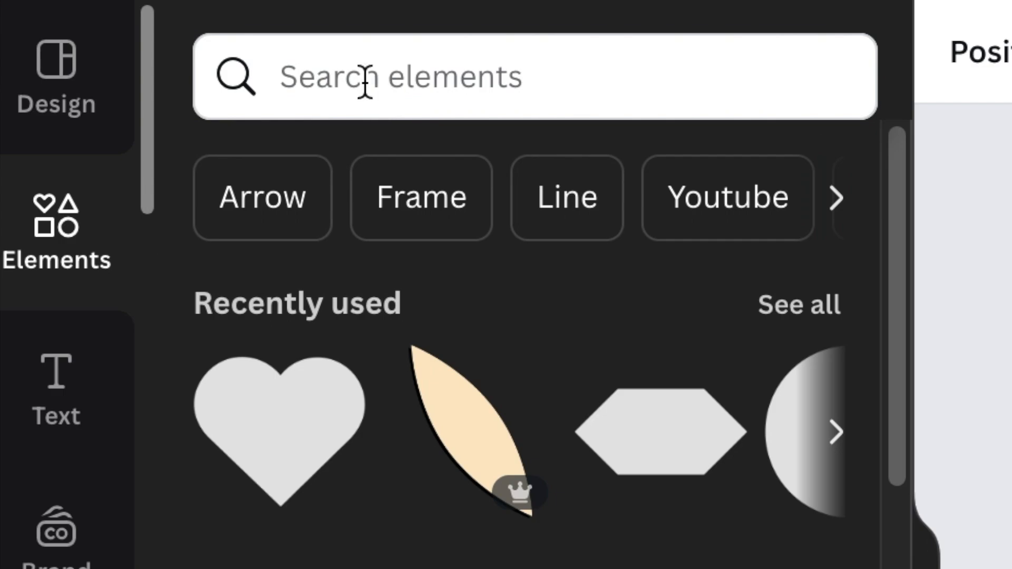
Search 'eye shape', filter to Graphics and add the Retro Oval Eye Shape to the canvas.
text(eye shape)
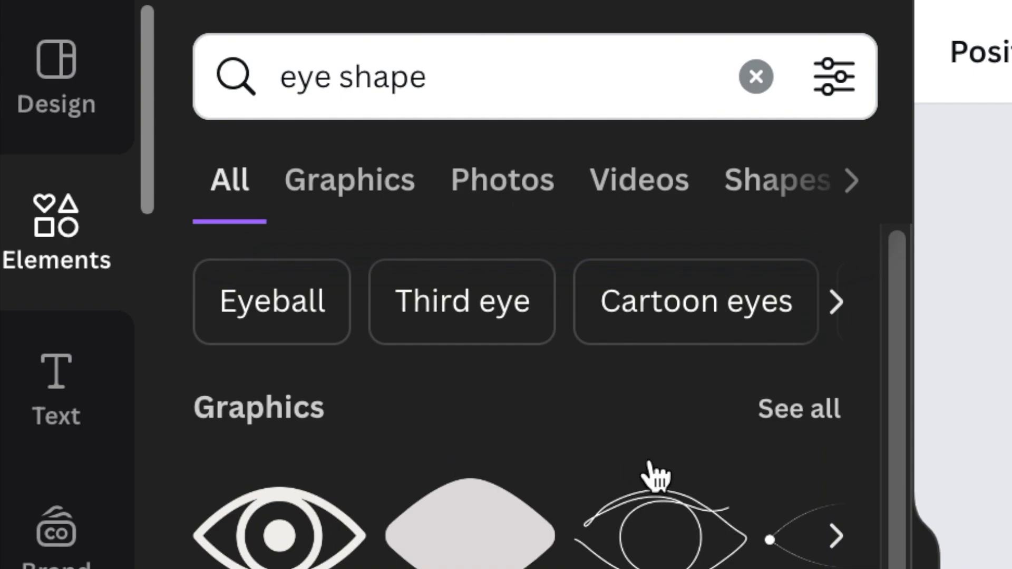
click(349, 180)
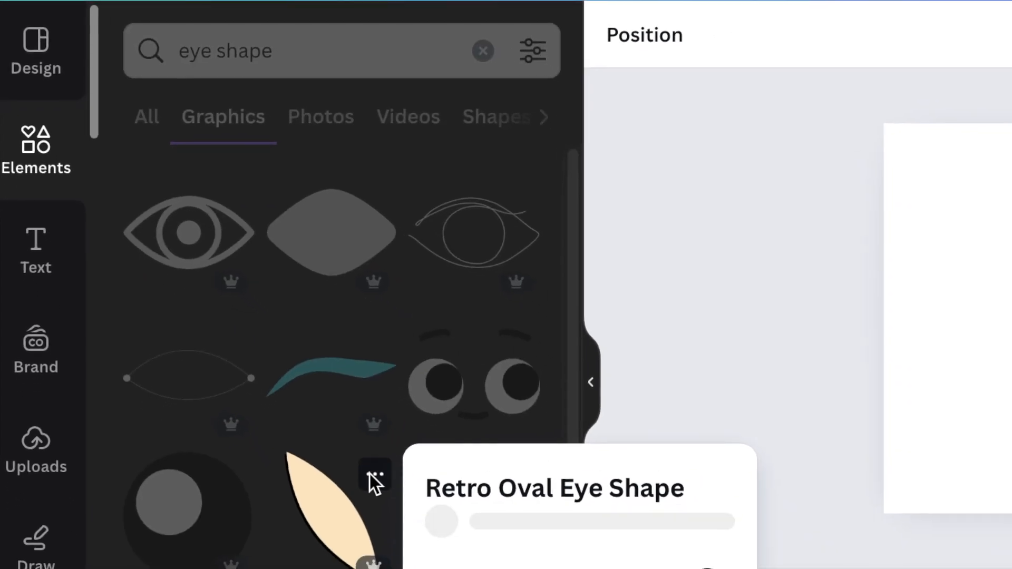
click(374, 477)
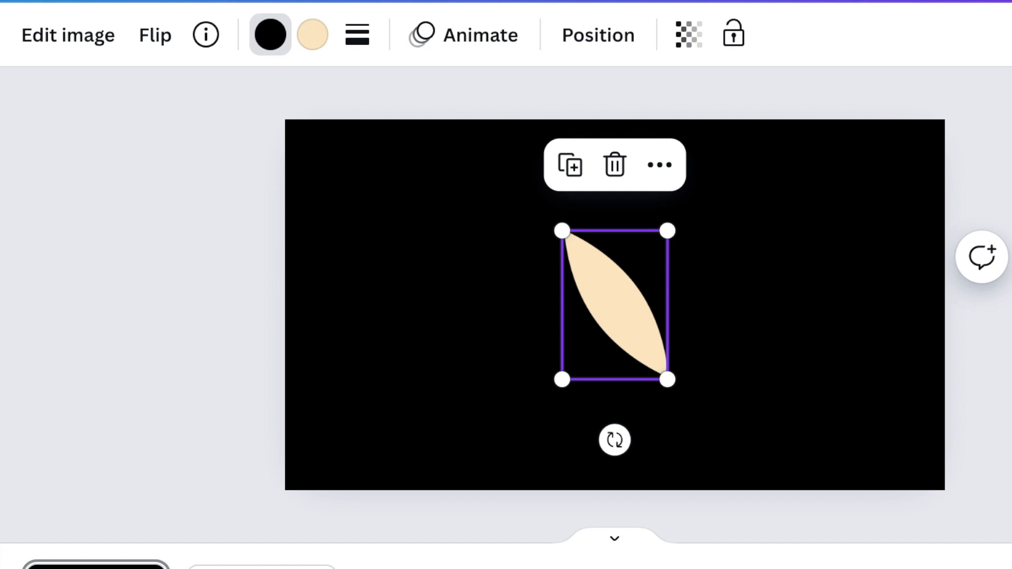
Recolour the petal's outline and fill bright green, stand it upright and lower its transparency.
click(270, 35)
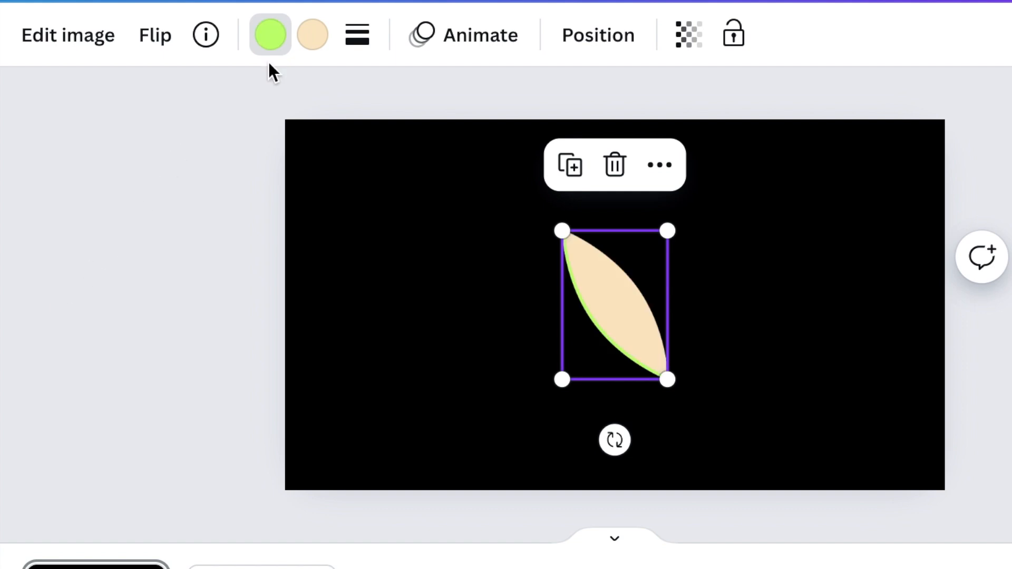
click(312, 35)
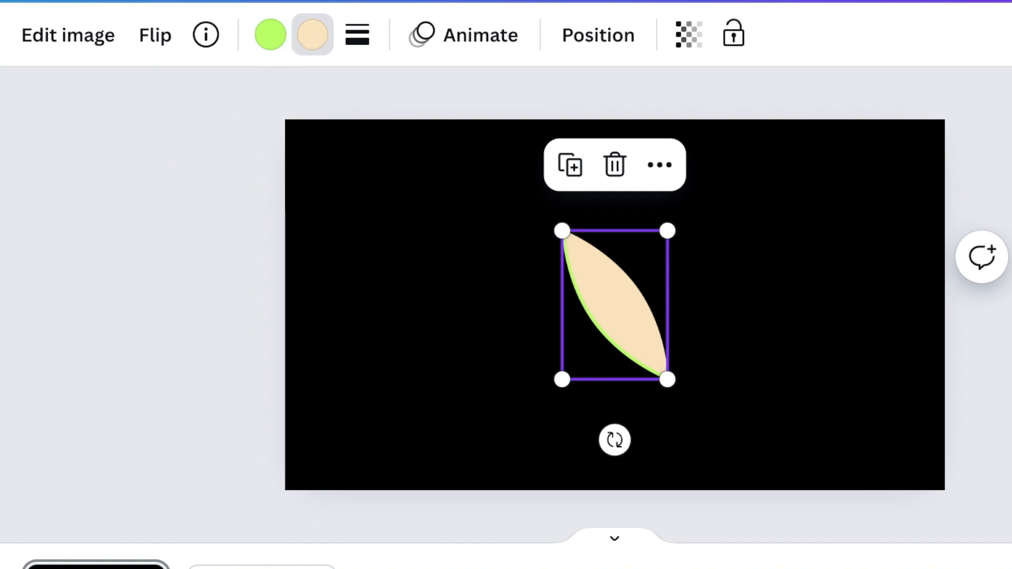
click(313, 35)
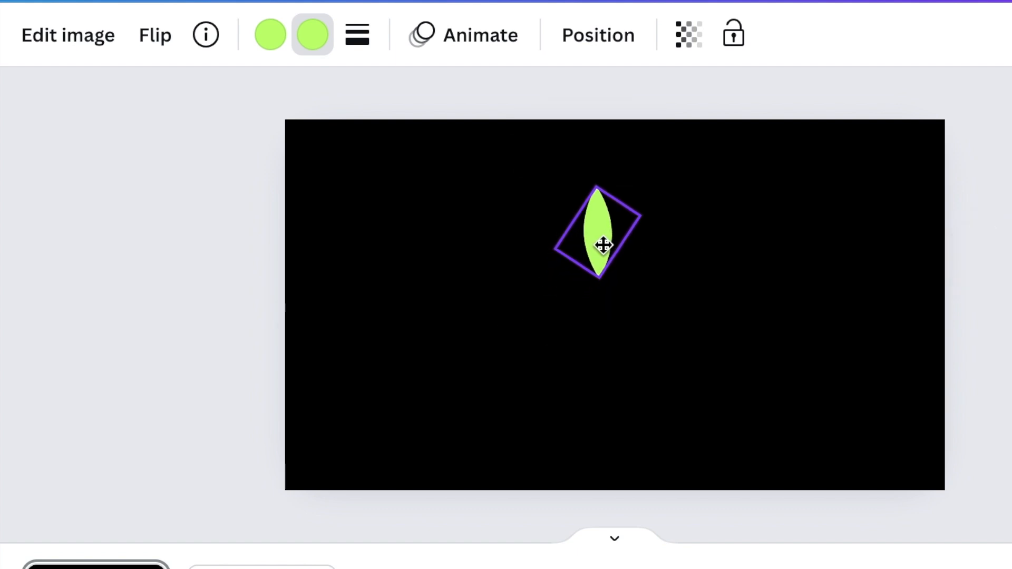
click(596, 232)
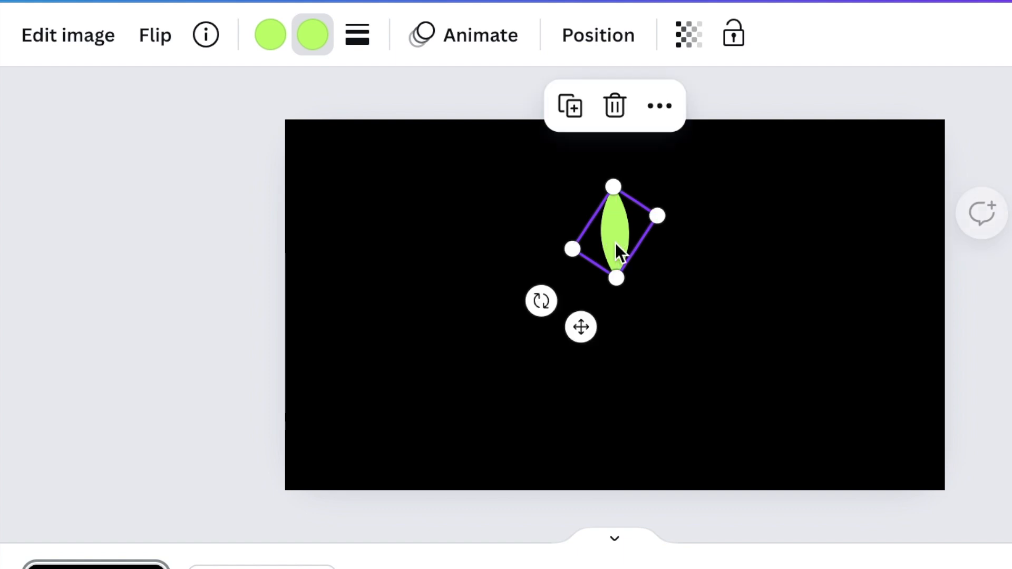
click(687, 34)
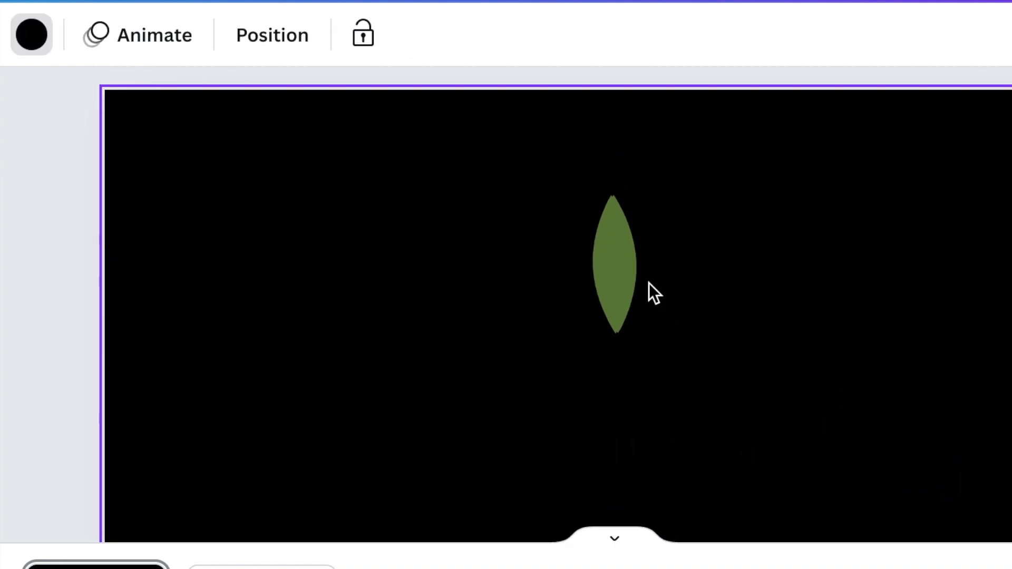
Duplicate and rotate the petal repeatedly until the copies form a full radial flower.
click(613, 265)
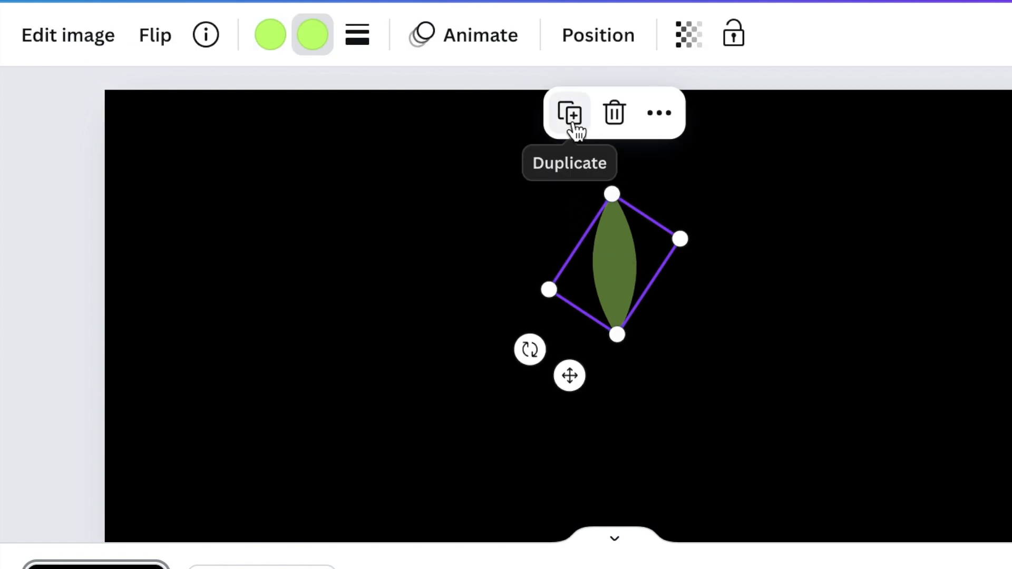
click(569, 113)
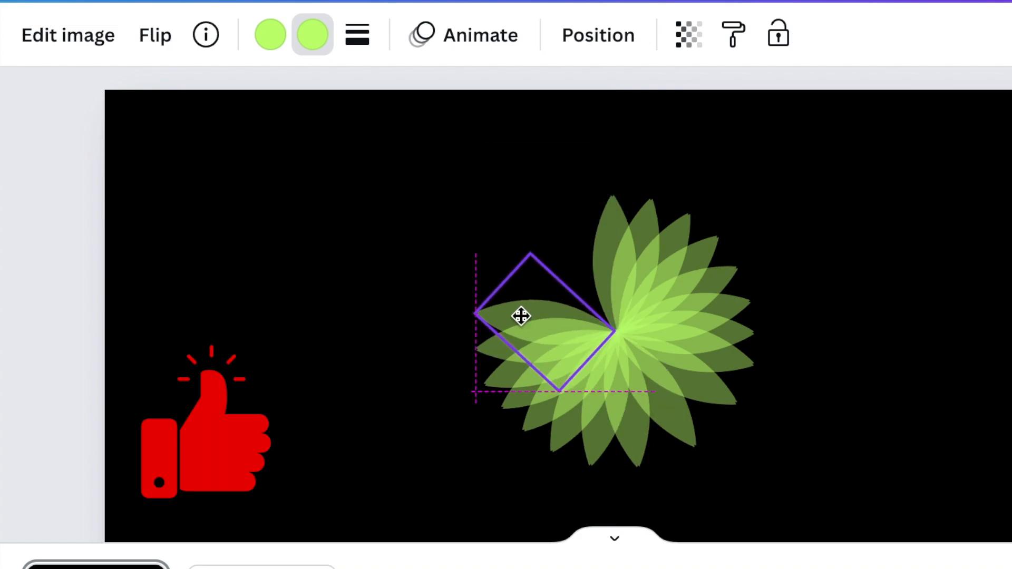
click(521, 316)
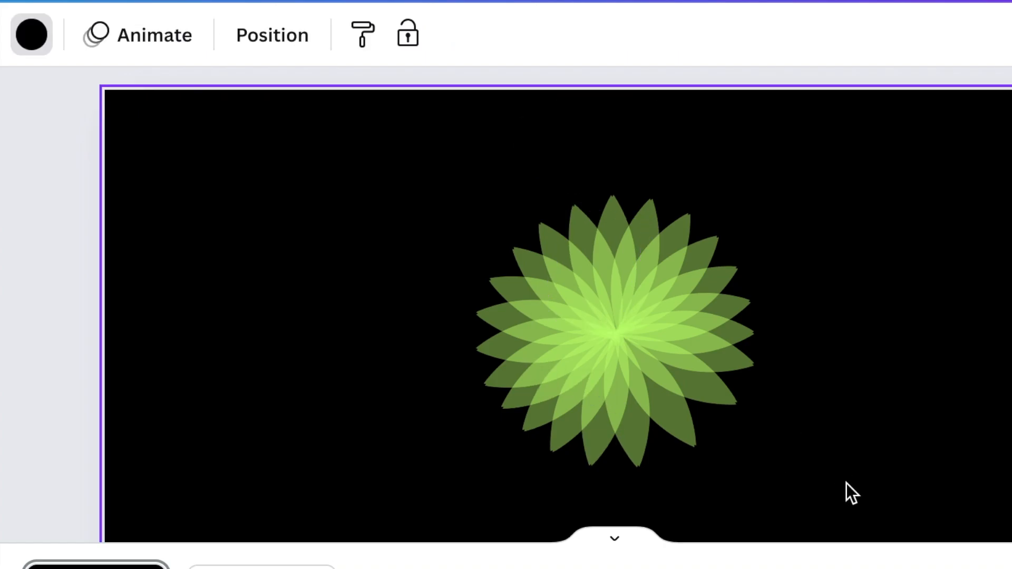
Select every petal together and move the flower higher on the page.
click(606, 329)
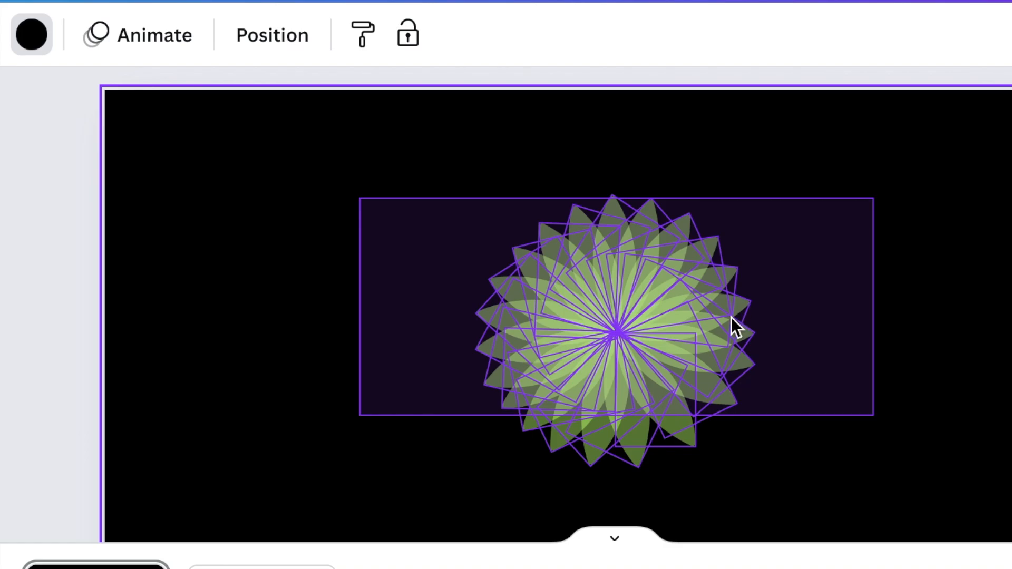
click(736, 325)
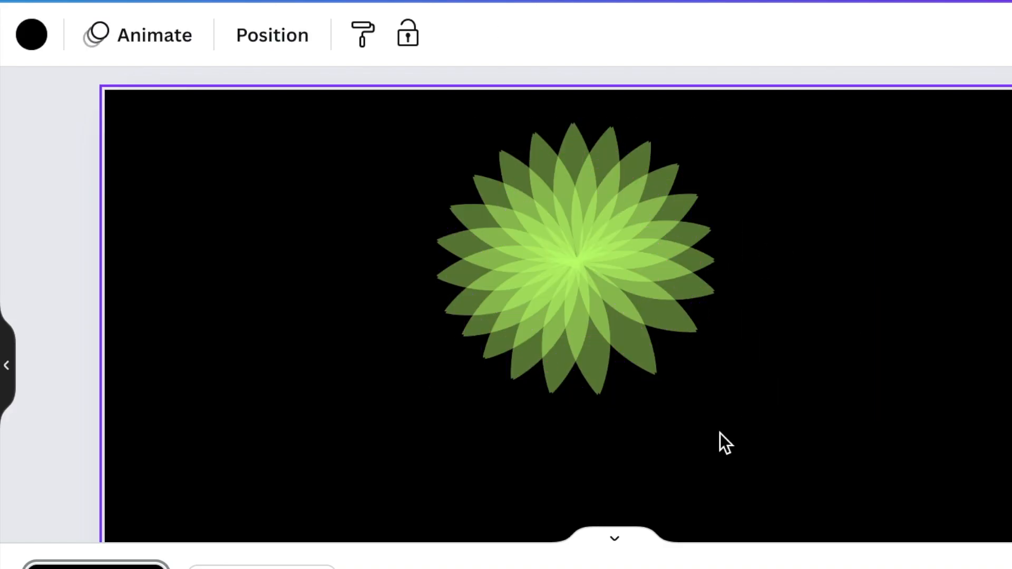
click(574, 258)
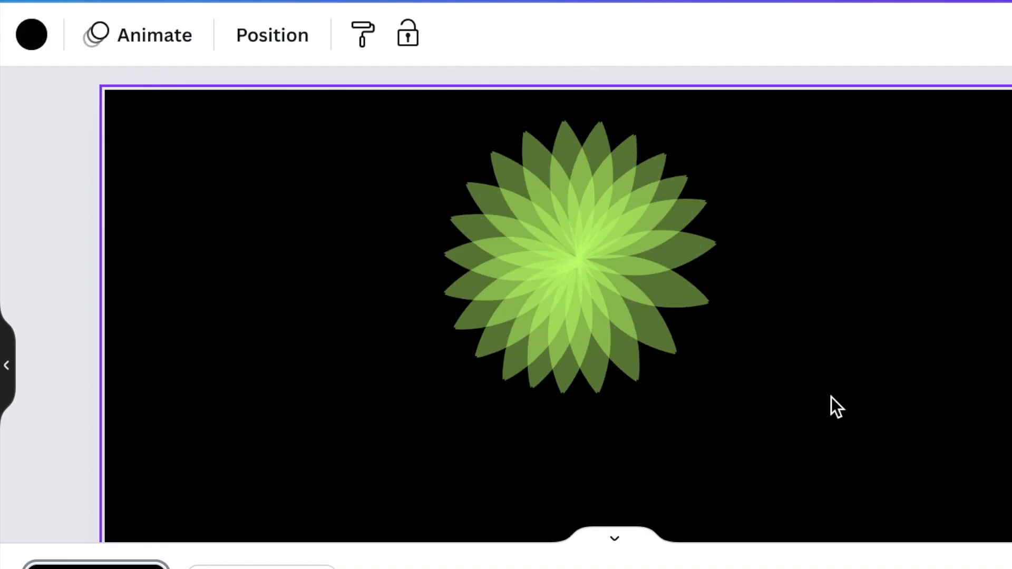
Add a paragraph text box beneath the flower and give it a different font.
click(613, 316)
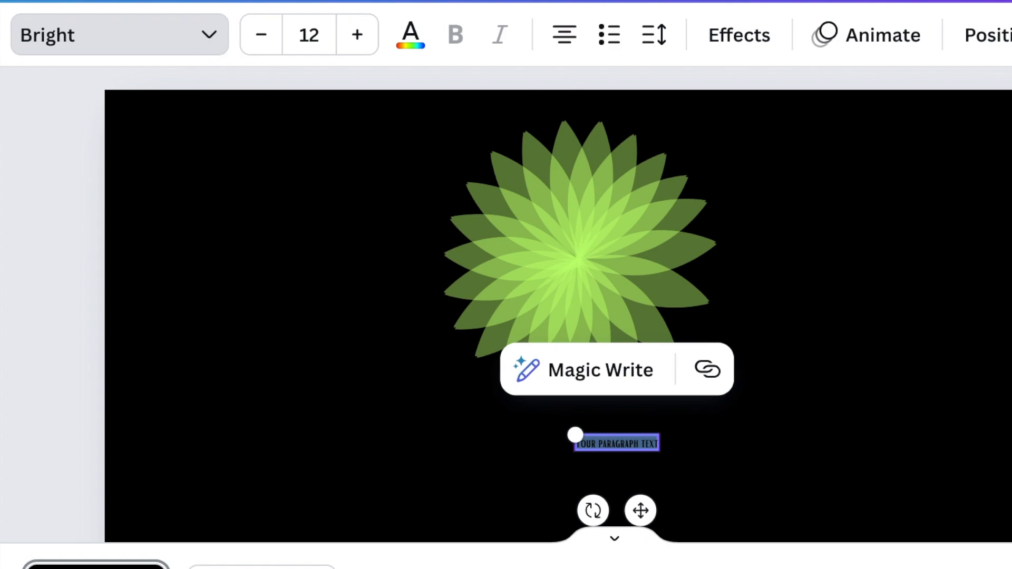
click(120, 34)
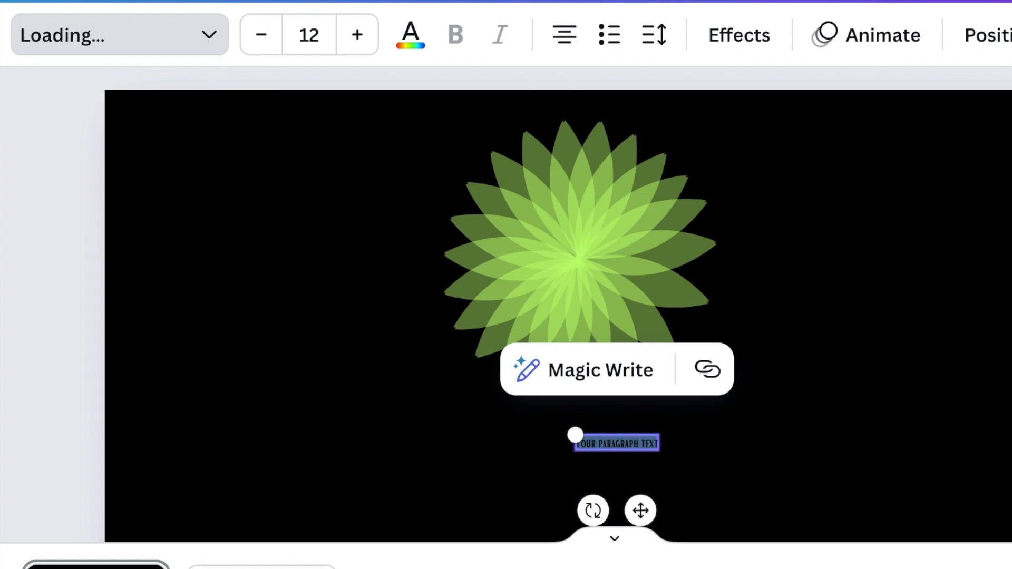